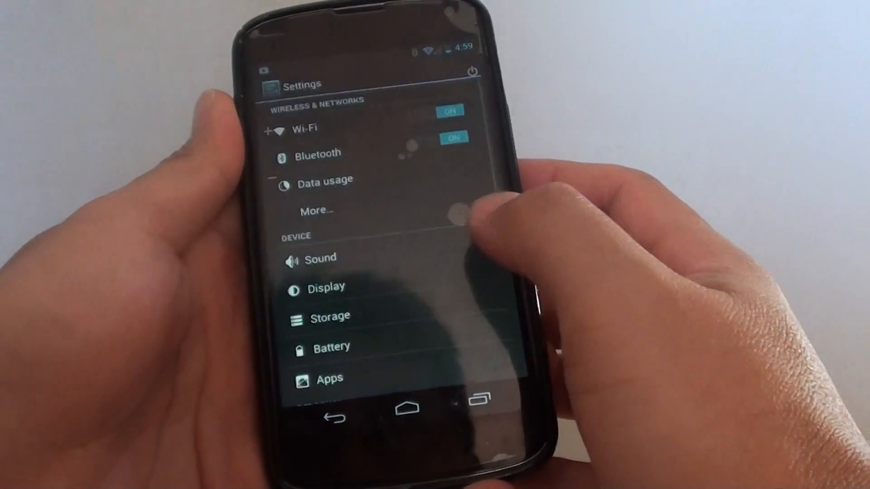
Scroll the Settings list down to Backup & reset and open that page
scroll("down", 3)
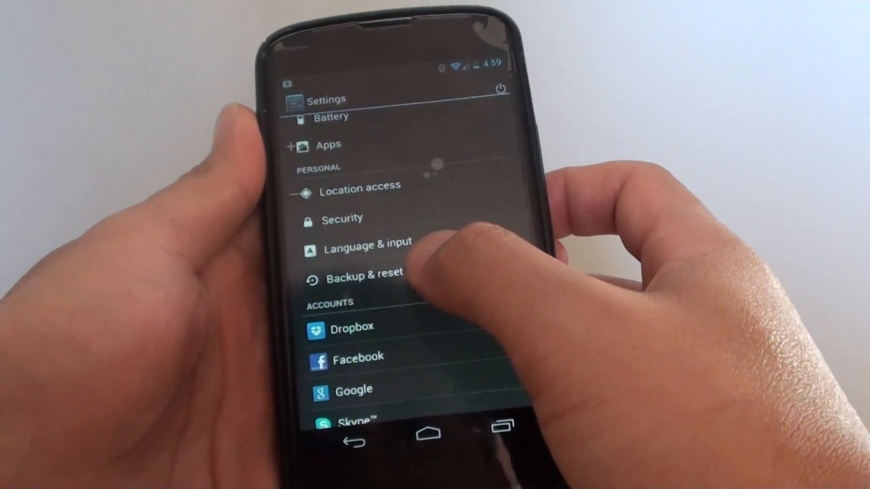
left_click(365, 276)
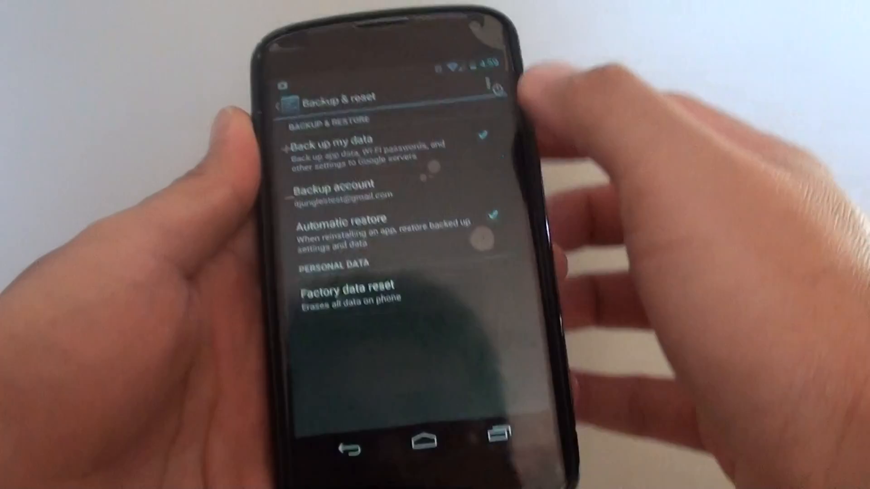